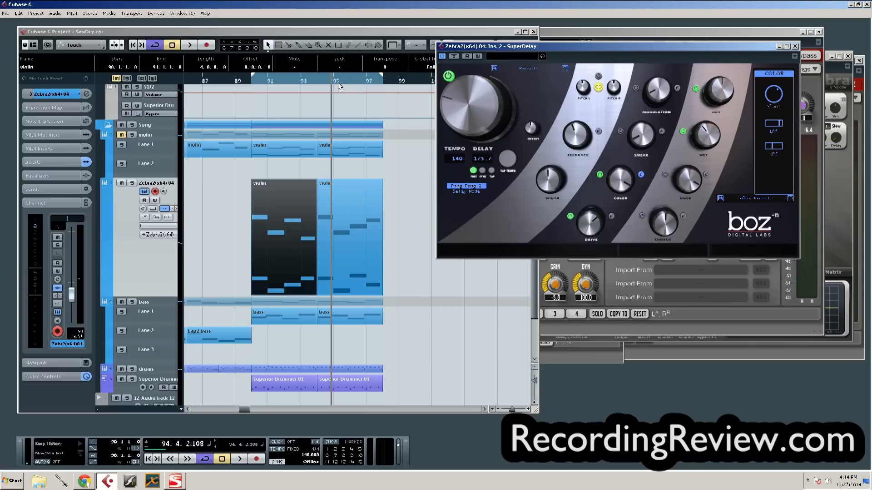
pyautogui.moveTo(338, 78)
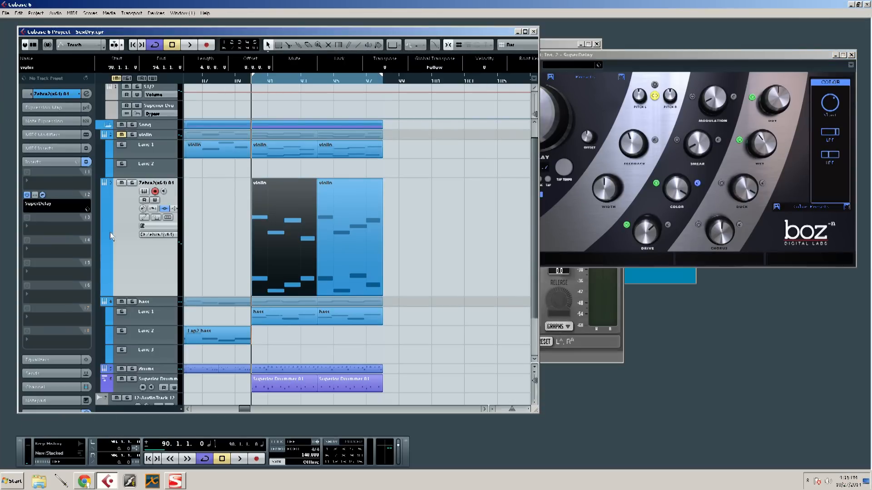
# Start project playback so the Zebra2 synth plays through the SuperDelay insert
pyautogui.click(189, 44)
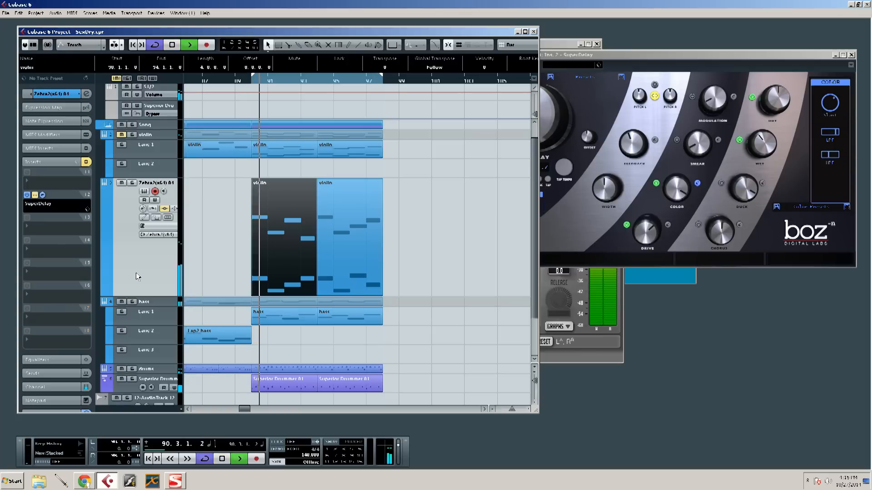